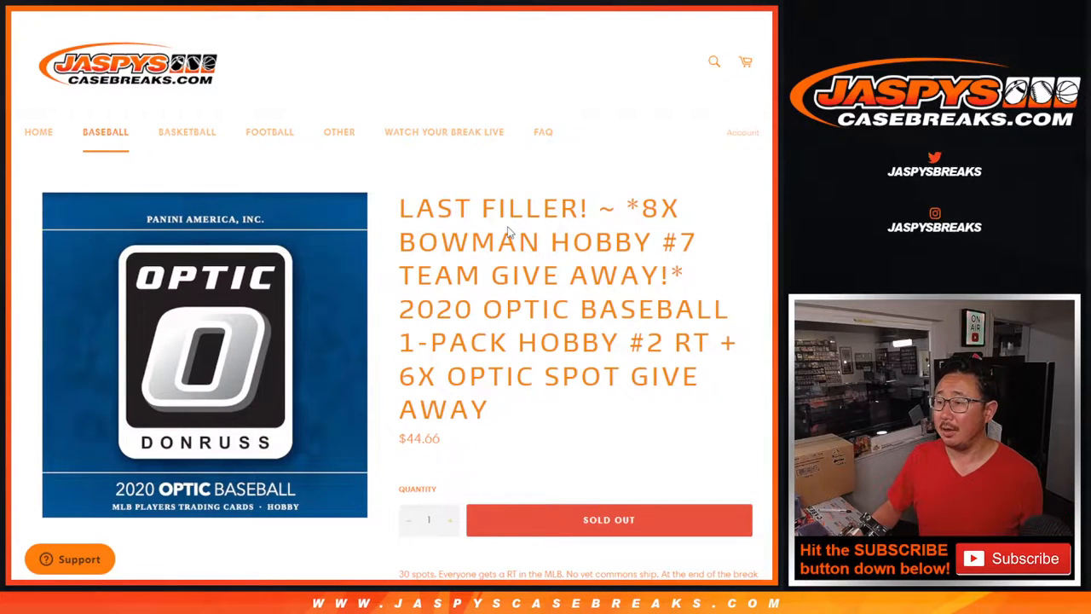
mouse_move(382, 214)
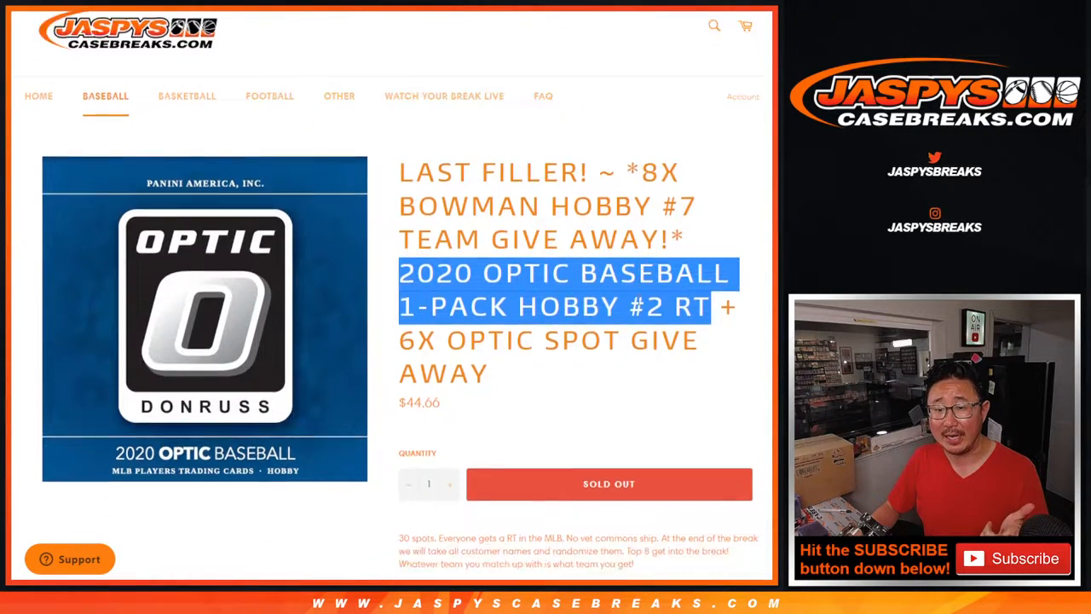
Scroll through the sold-out 2020 Optic Baseball break listing on Jaspys Casebreaks.
scroll("down", 3)
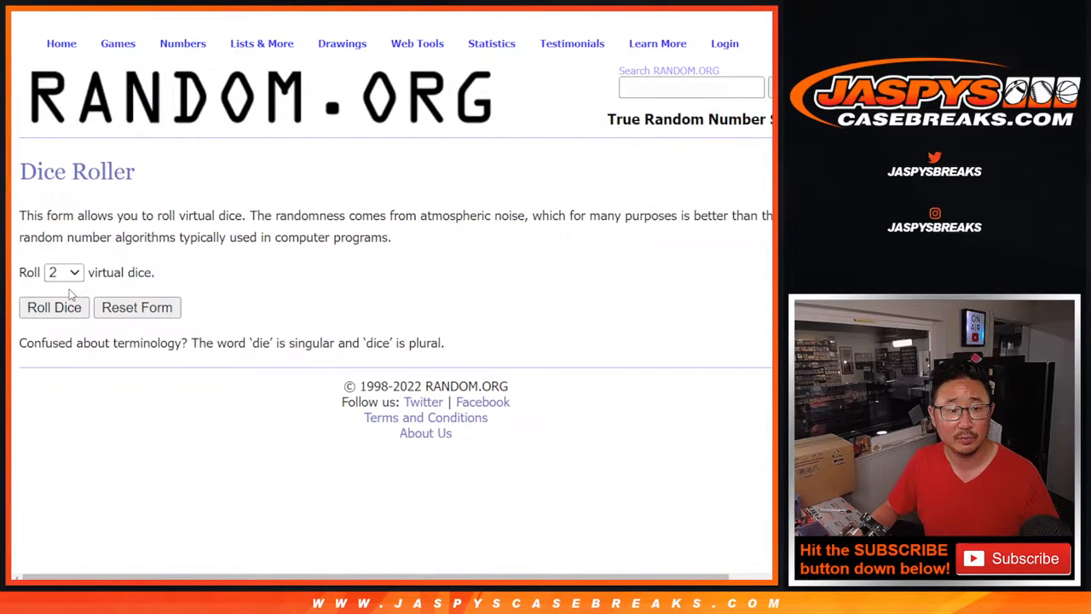
Roll the two dice, then shuffle the participant name list again and again until randomized eleven times.
left_click(54, 307)
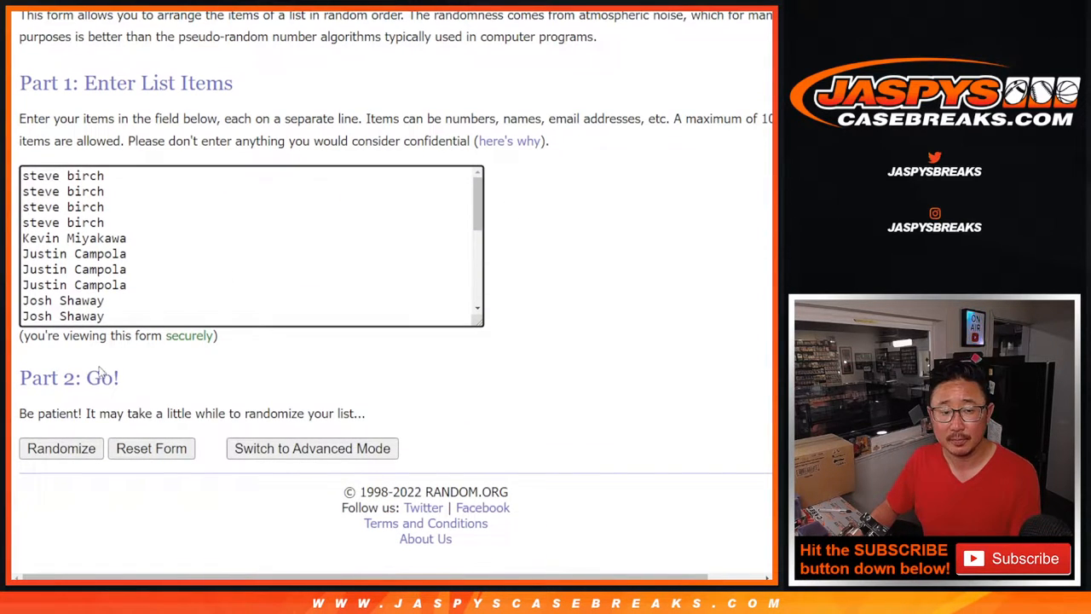
left_click(61, 447)
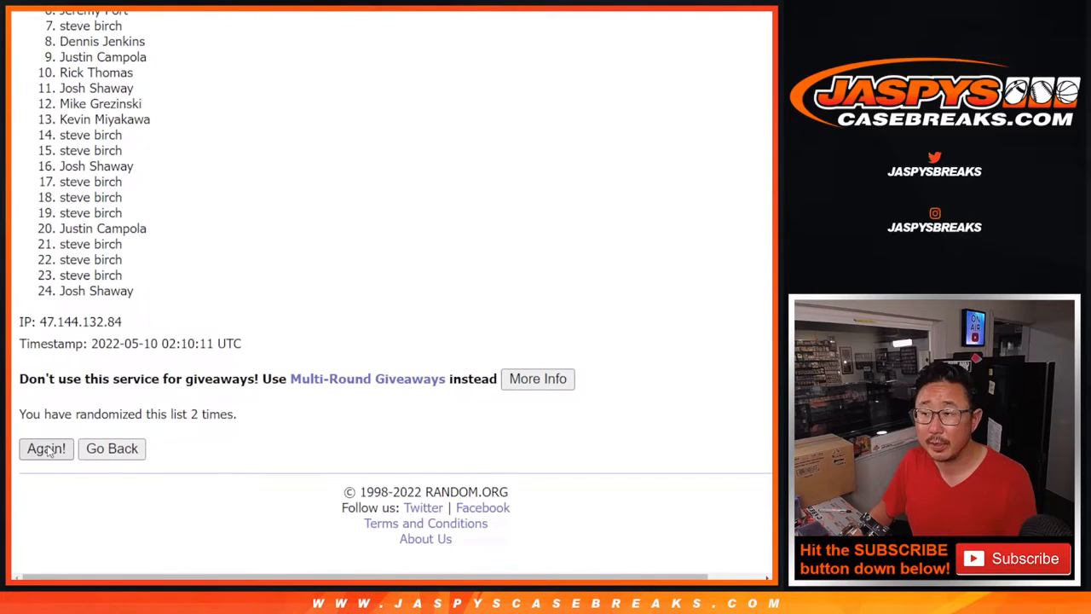
left_click(46, 449)
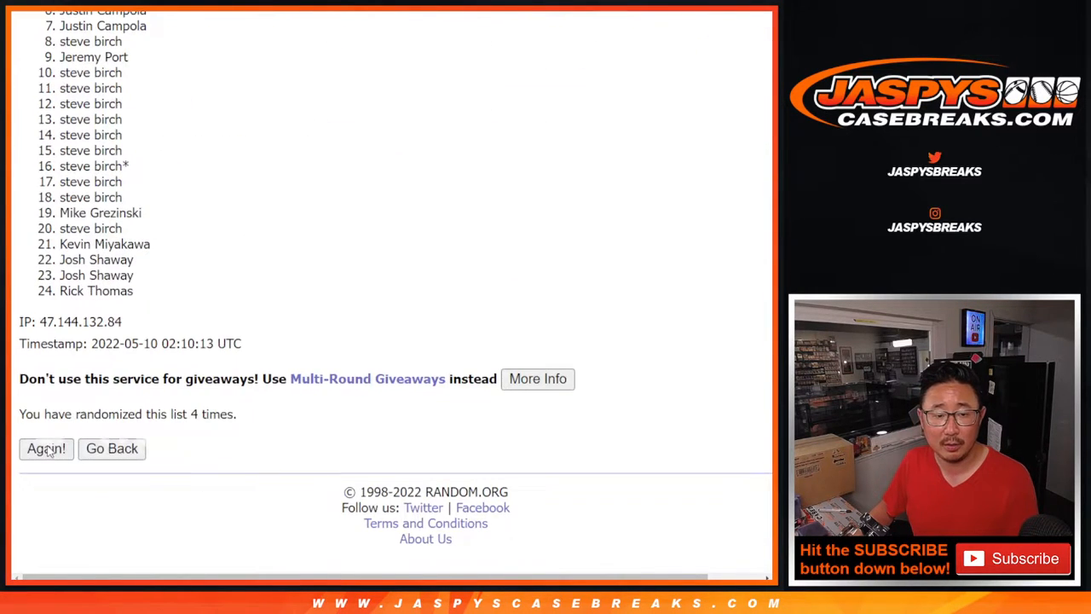
left_click(46, 448)
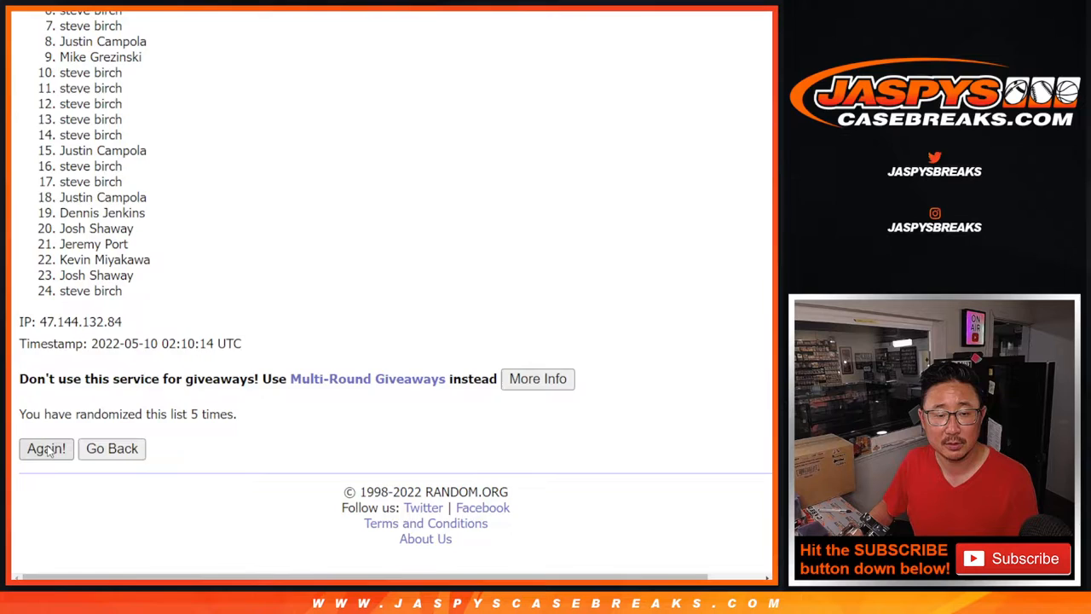
left_click(46, 449)
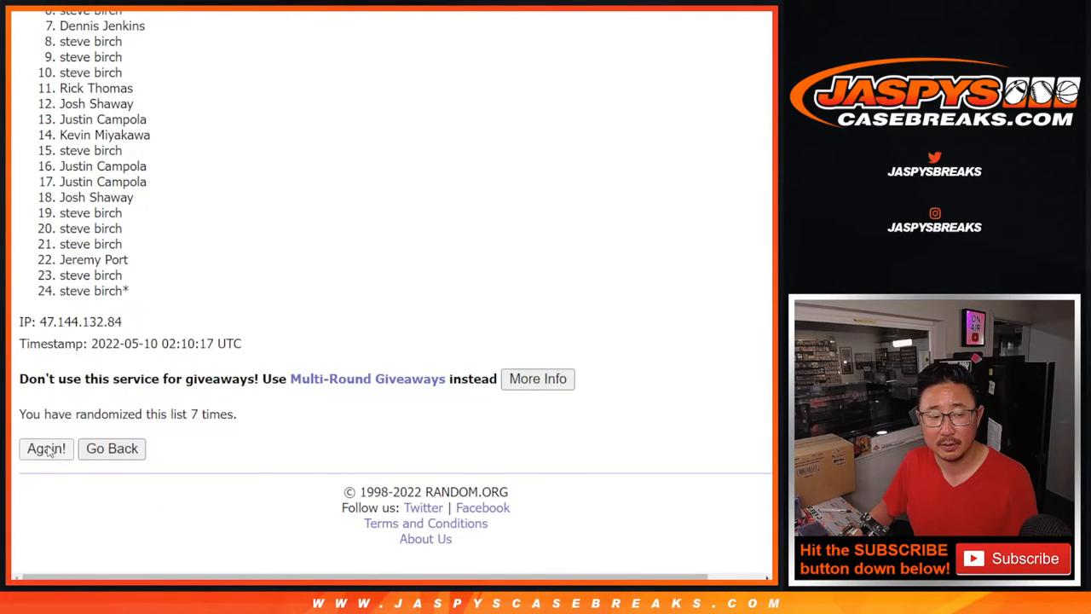
left_click(46, 449)
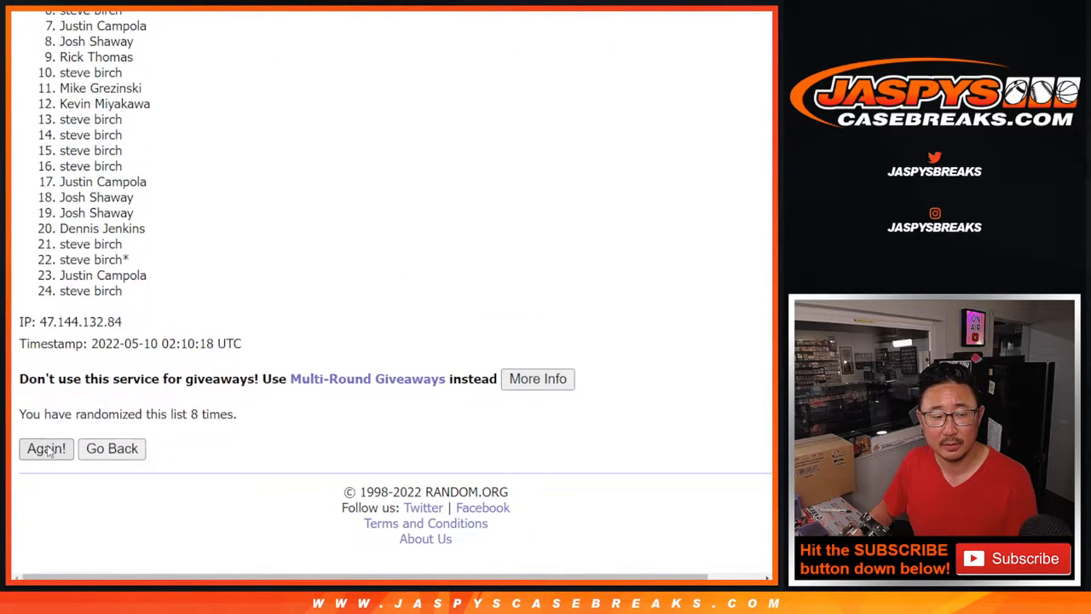
left_click(46, 448)
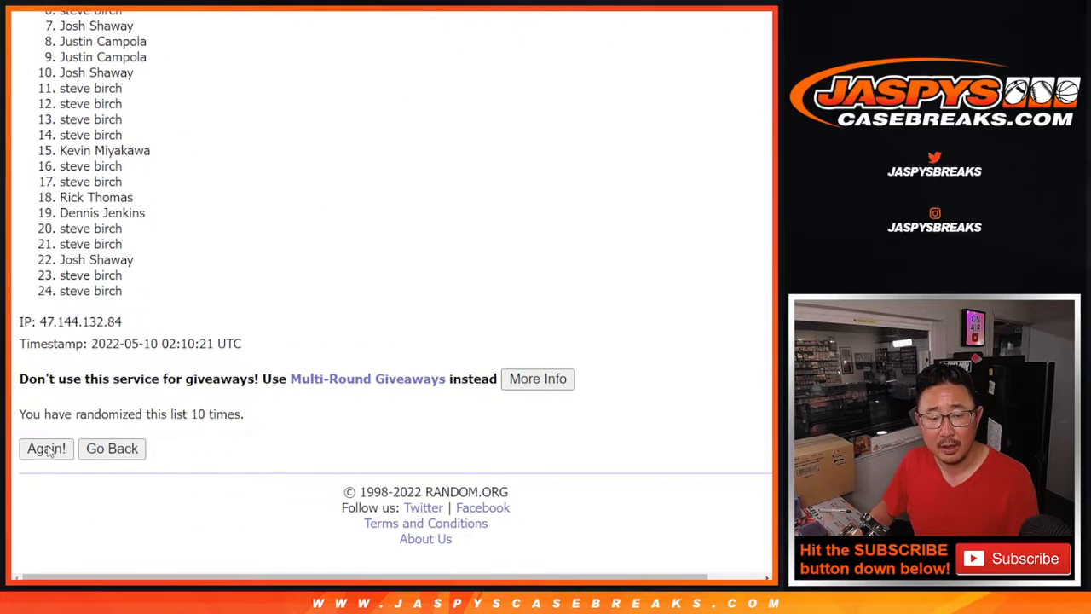
left_click(46, 448)
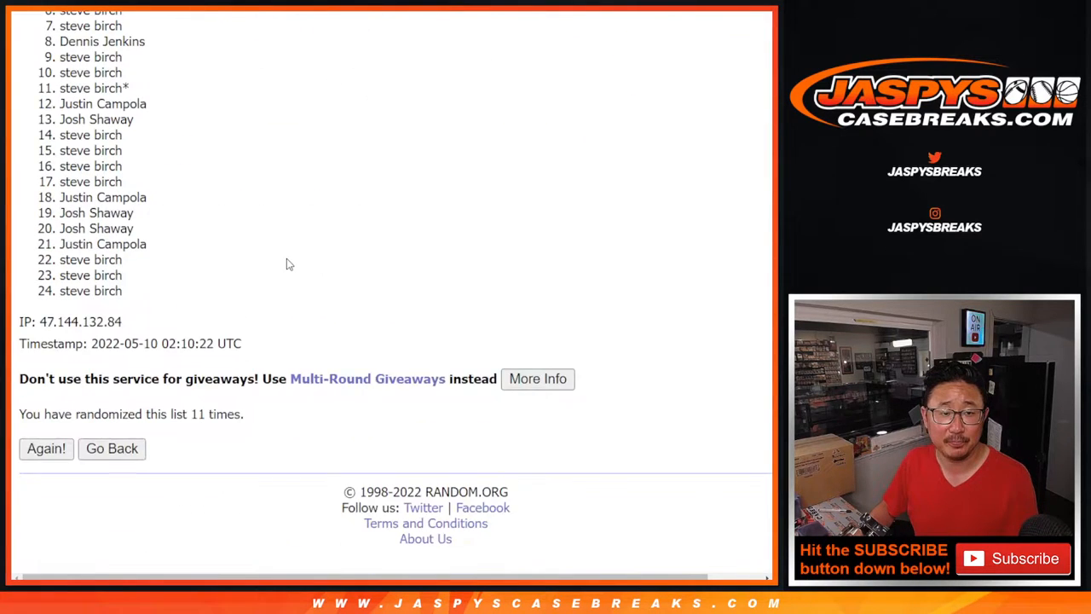
left_click(44, 448)
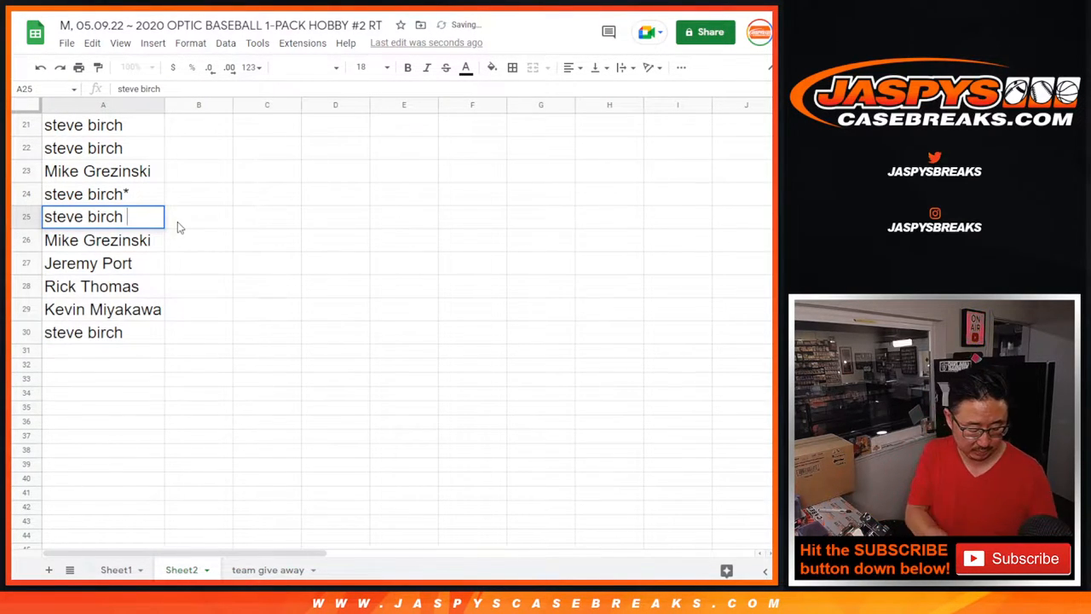
Mark the last participant names with a caret, select the full name column, and return to RANDOM.ORG.
type("*")
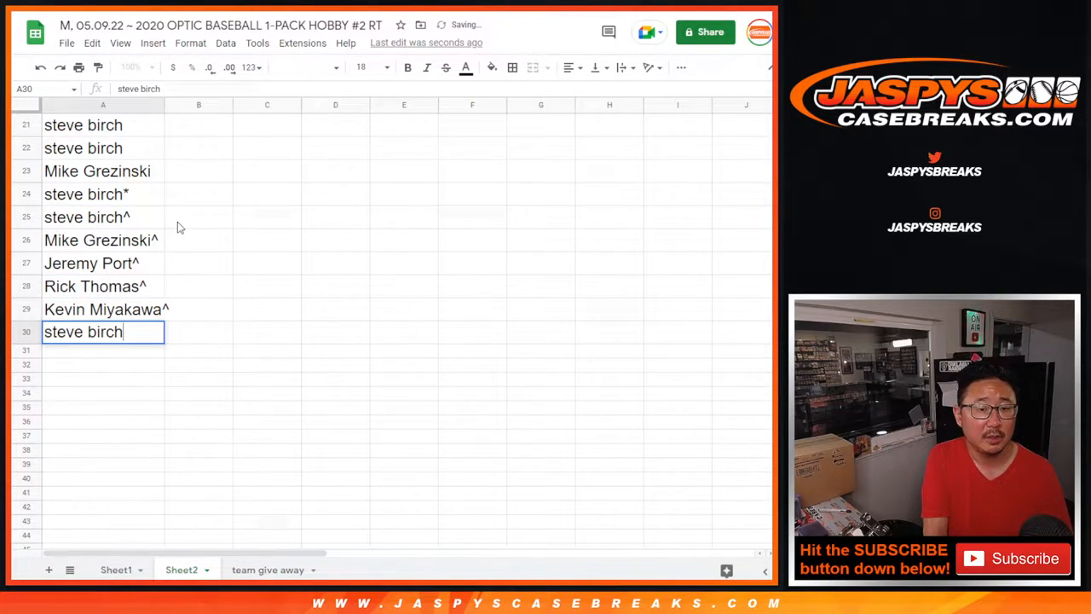
key("enter")
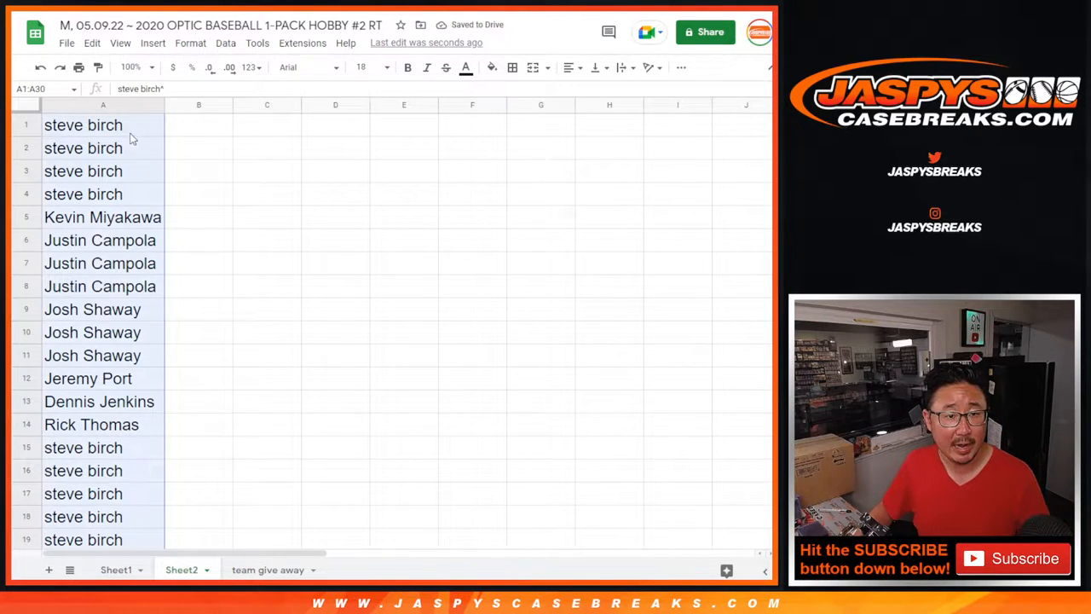
left_click(116, 570)
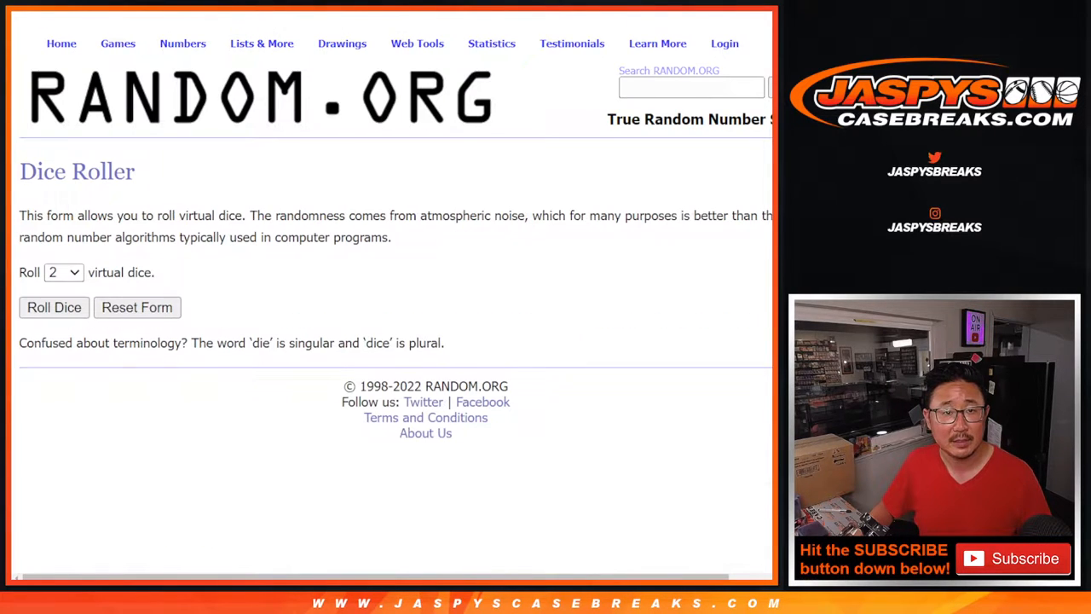
Roll the dice, then shuffle the caret-tagged thirty-name list six times and review its final order.
left_click(54, 307)
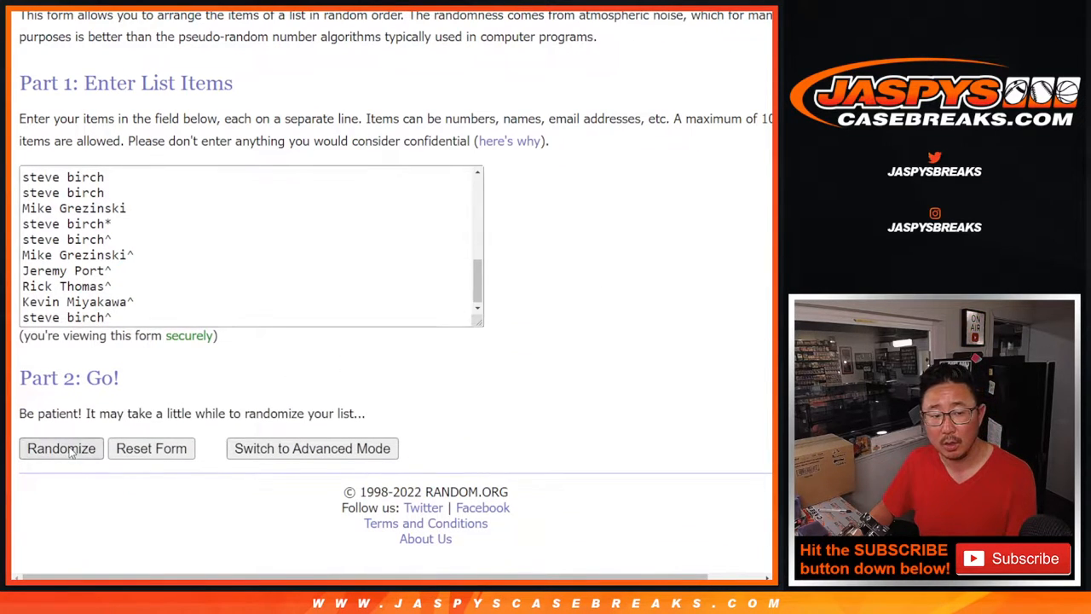
left_click(61, 449)
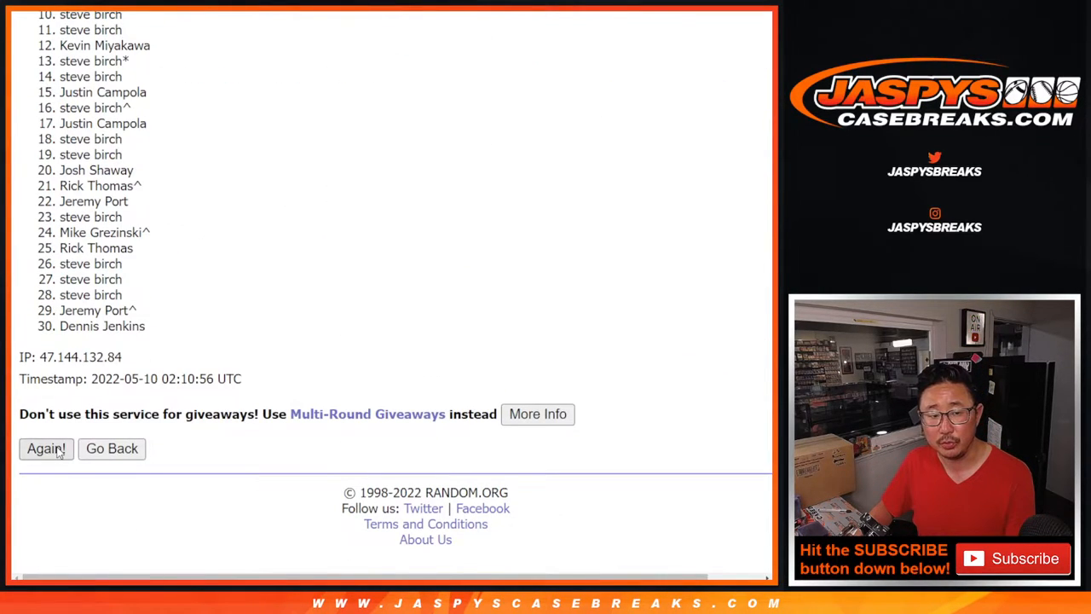
left_click(46, 448)
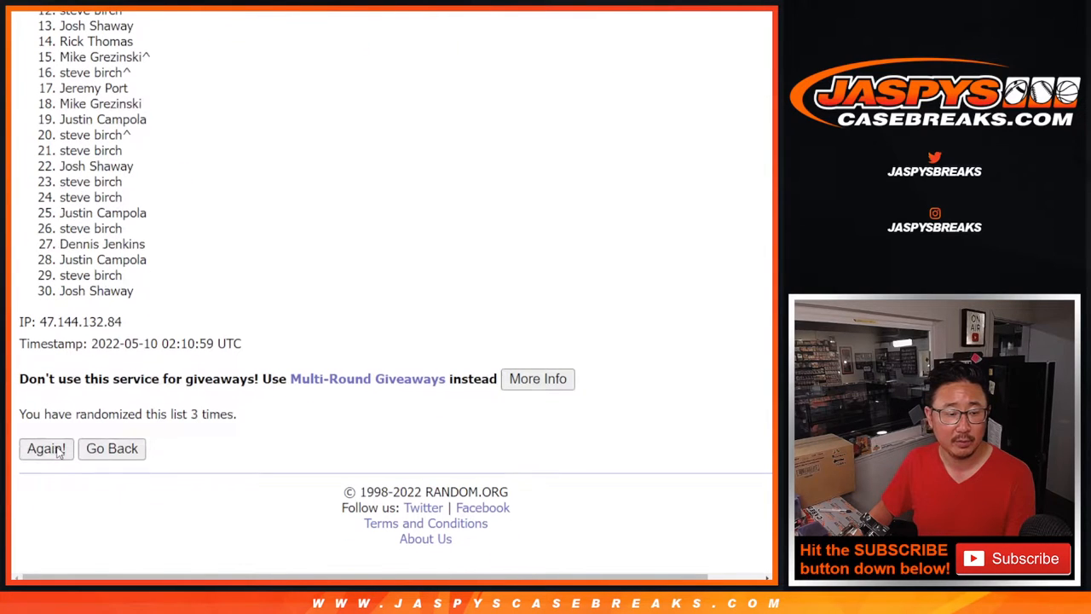
left_click(47, 449)
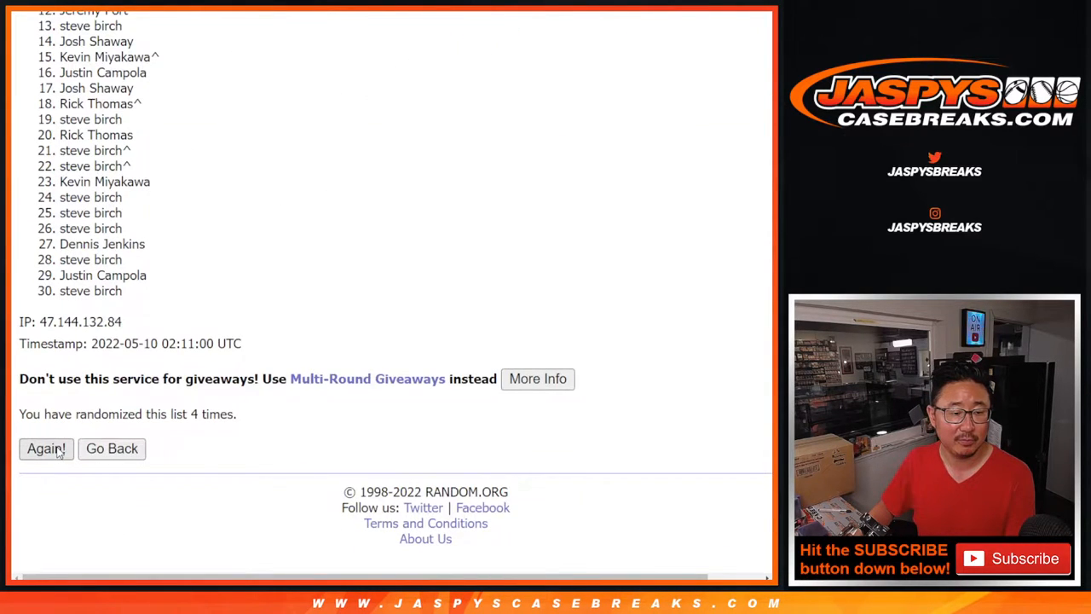
left_click(46, 449)
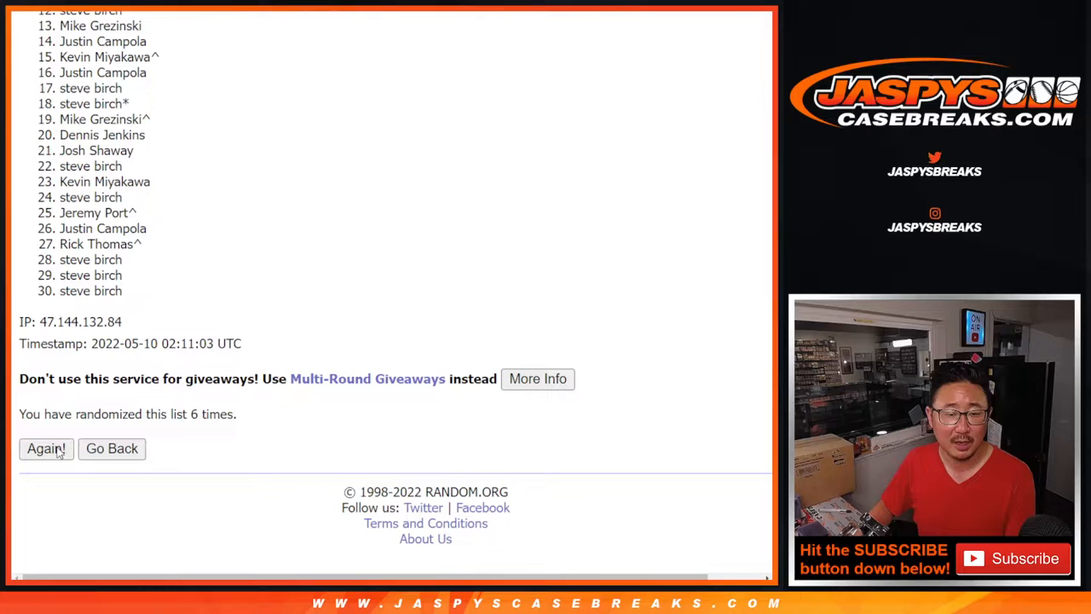
left_click(46, 448)
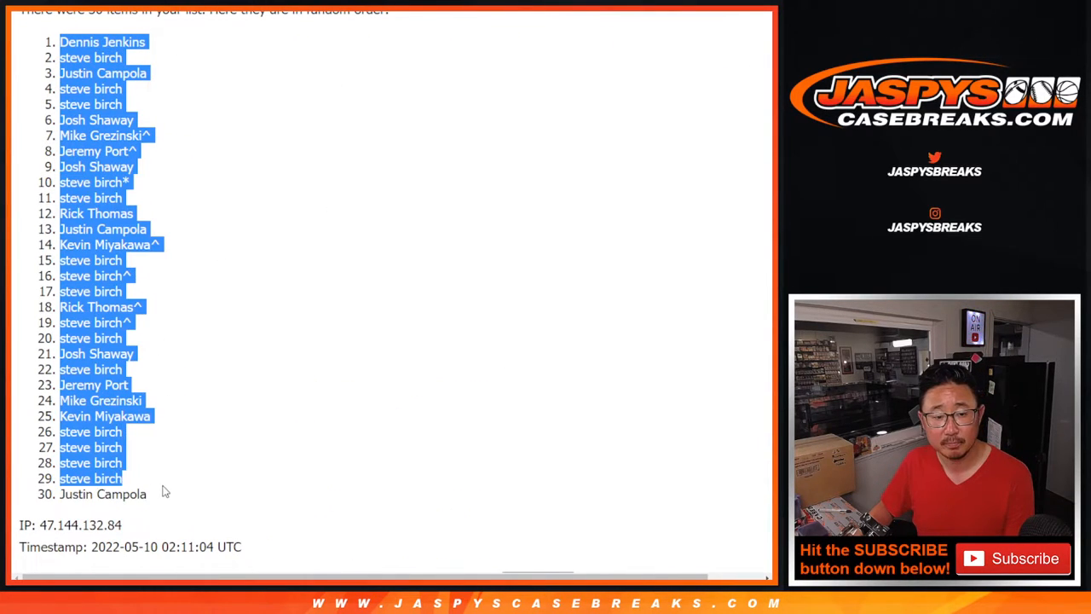
scroll("down", 3)
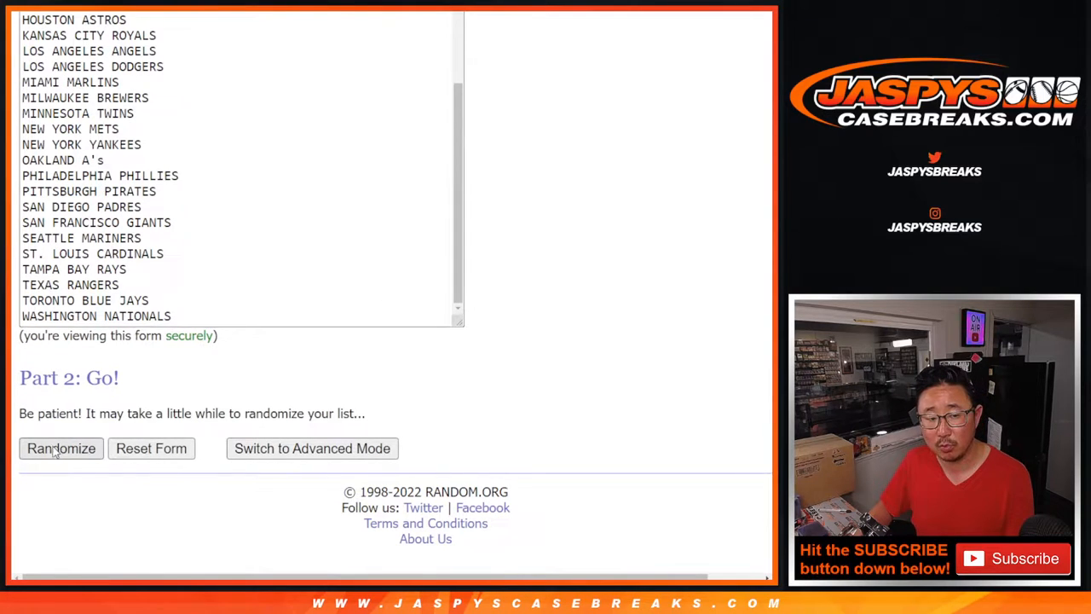
Shuffle the thirty MLB team list repeatedly to reach its final random order.
left_click(61, 448)
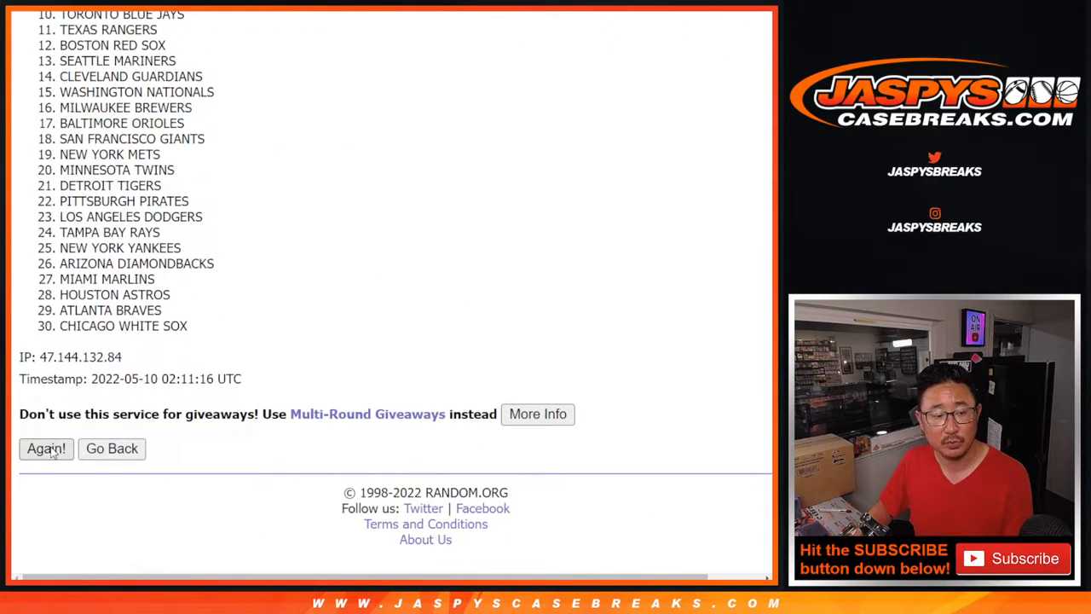
left_click(46, 448)
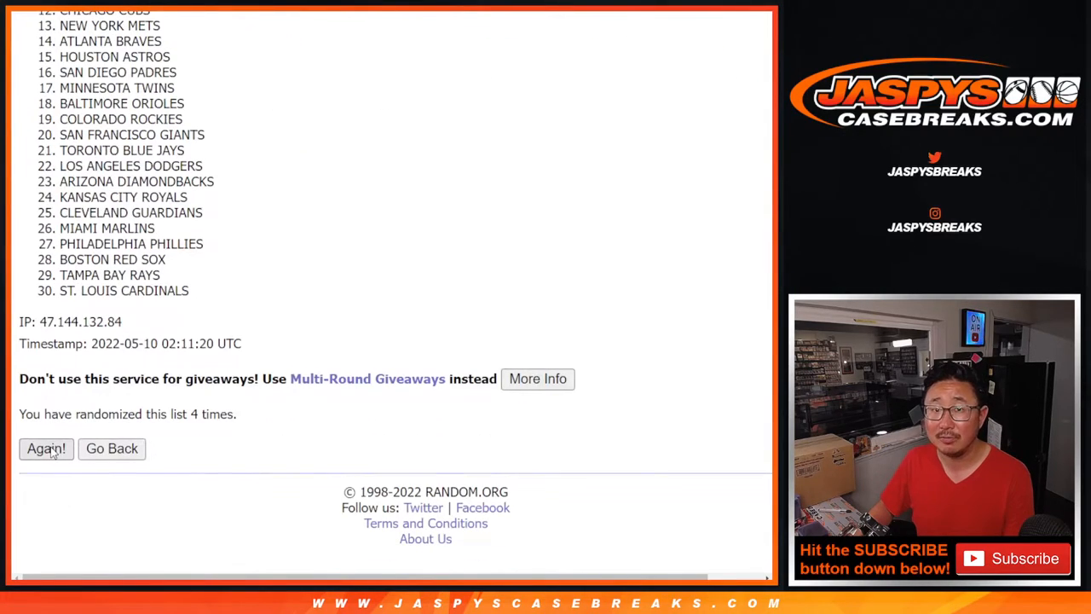
left_click(45, 448)
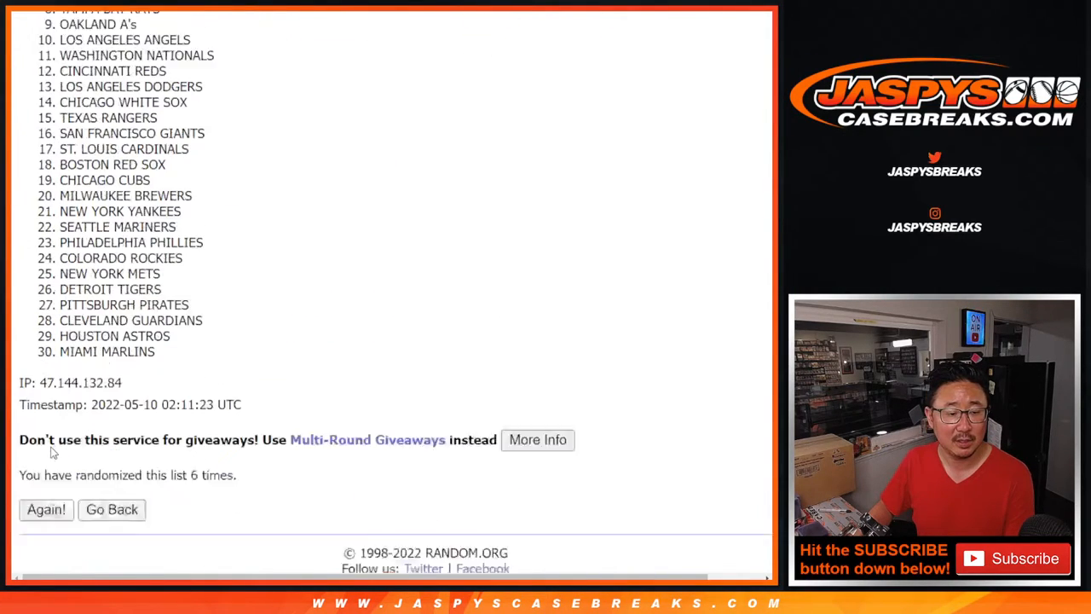
left_click(46, 508)
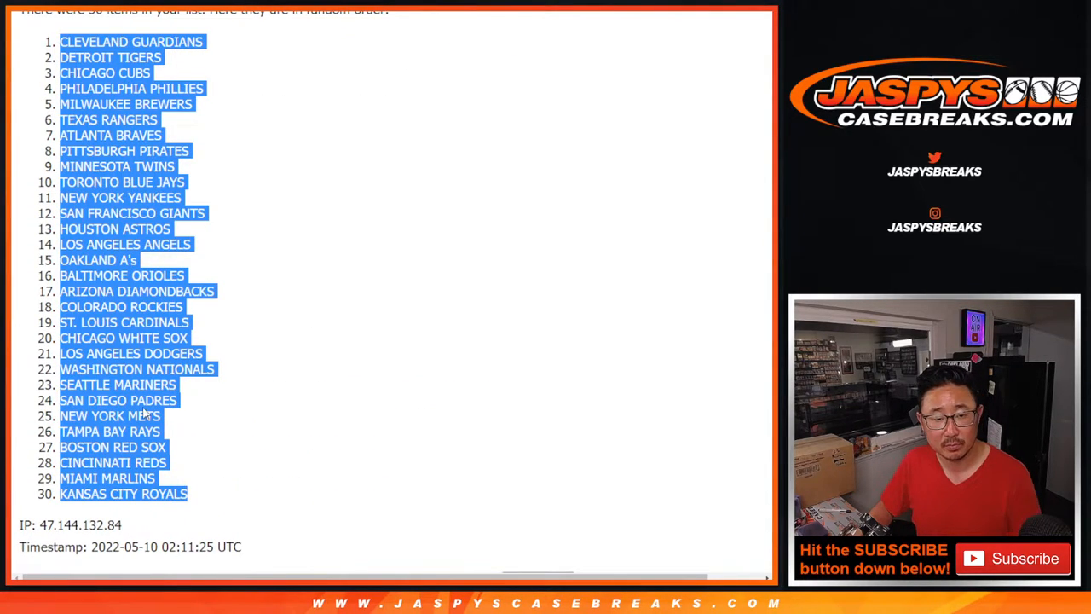
Scroll down the randomized team order to take it for column B beside the participant names.
scroll("down", 3)
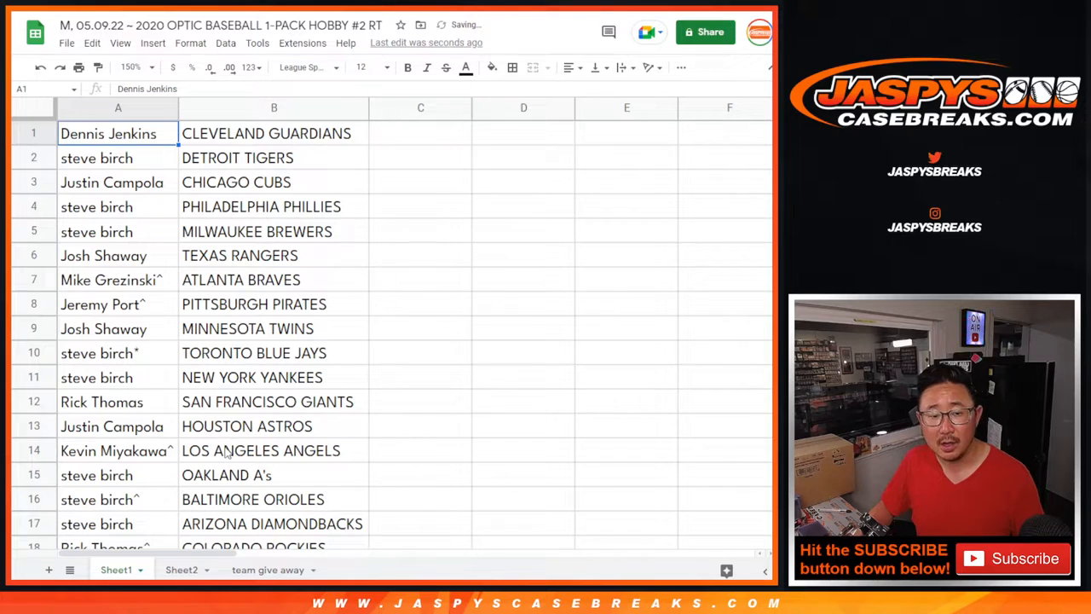
Select all thirty name-team pairs, sort the sheet A to Z by team, and send it to print.
left_click_drag(109, 133, 273, 474)
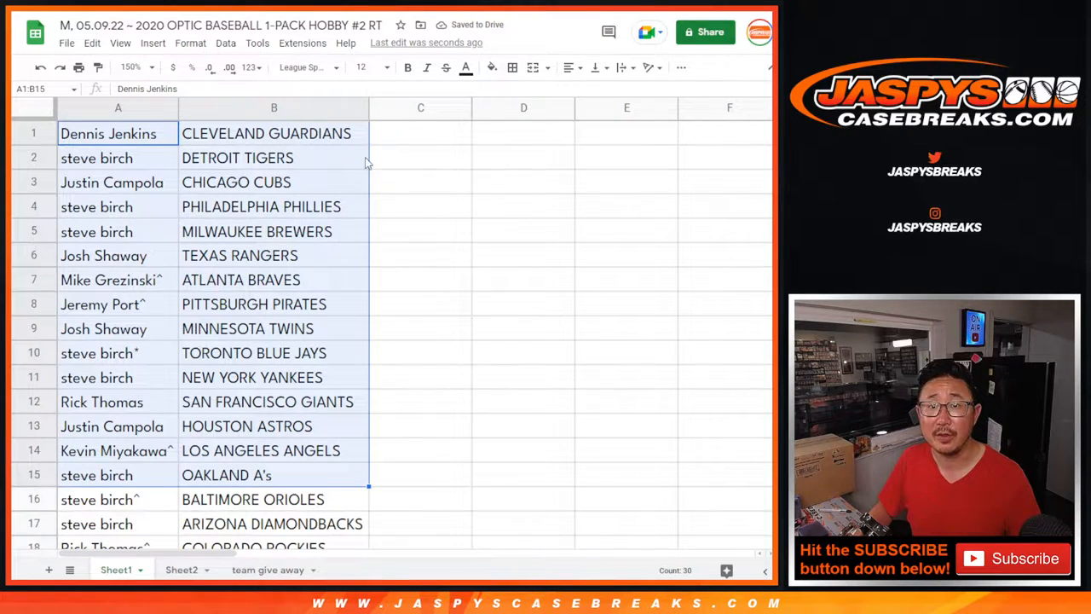
scroll("down", 3)
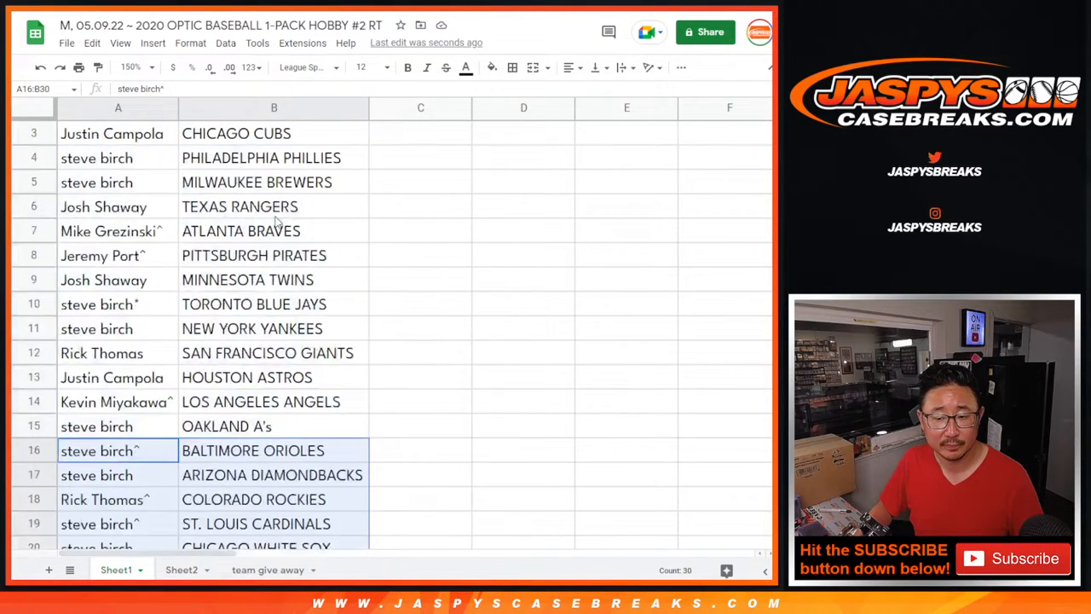
left_click(133, 68)
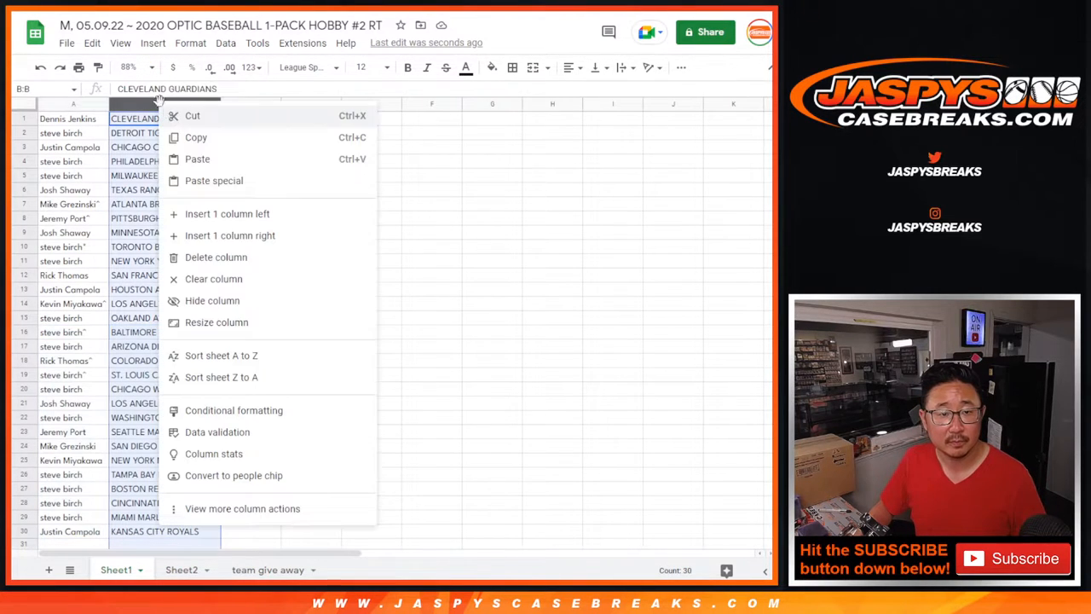
left_click(221, 356)
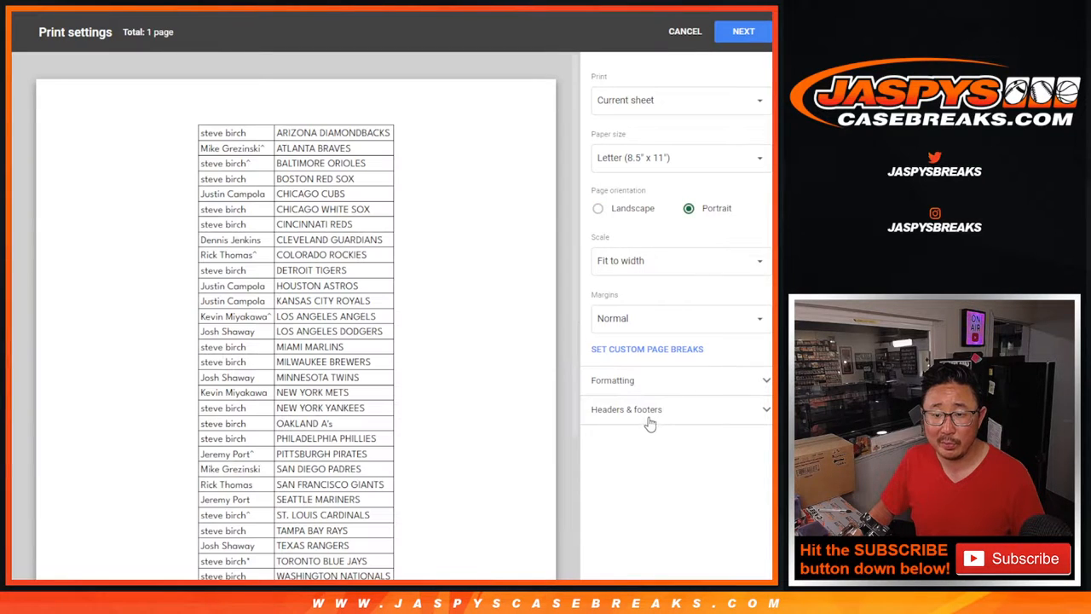
left_click(628, 409)
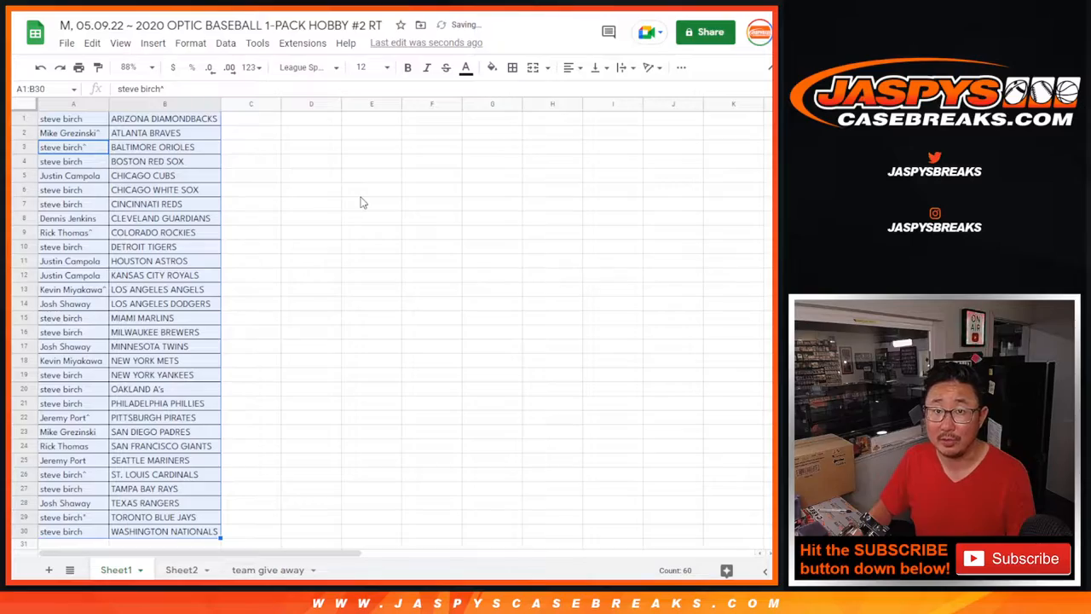
Finish the print flow for the sorted pairings and bring up an empty List Randomizer form.
key("ctrl+p")
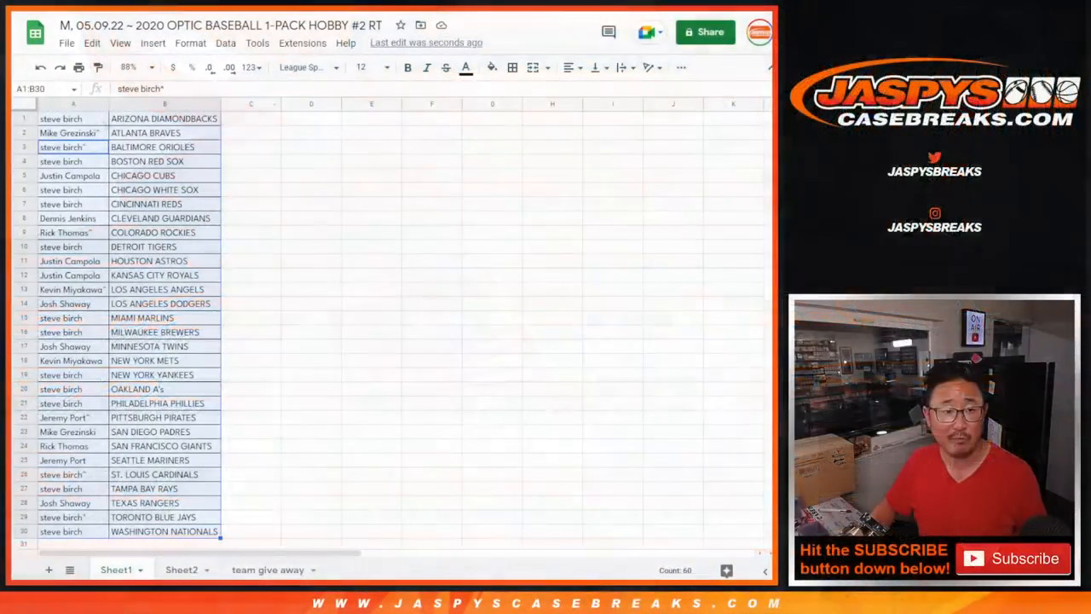
scroll("down", 3)
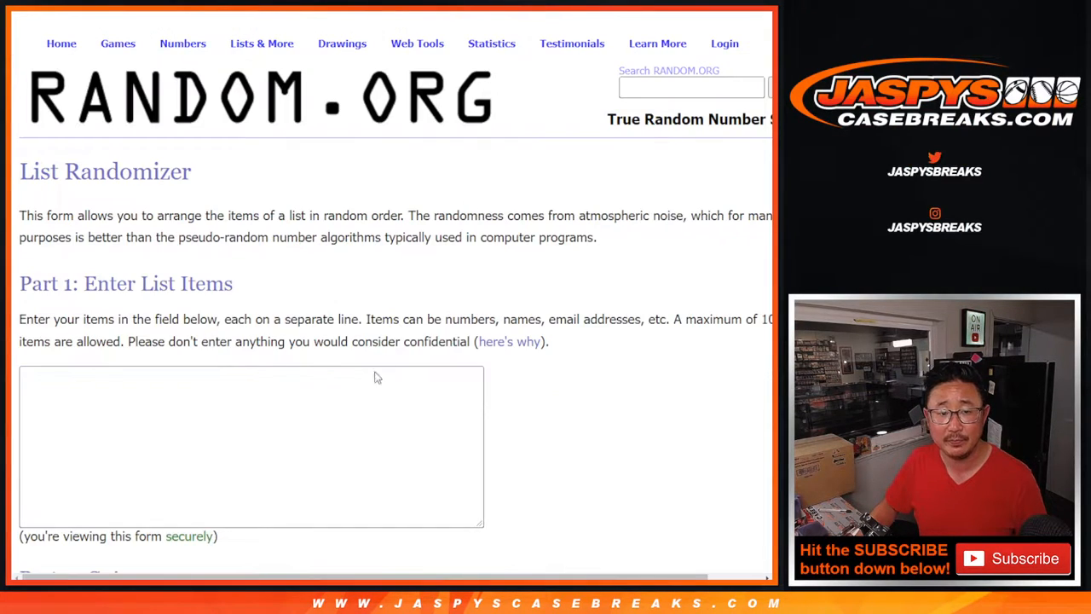
type("steve birch")
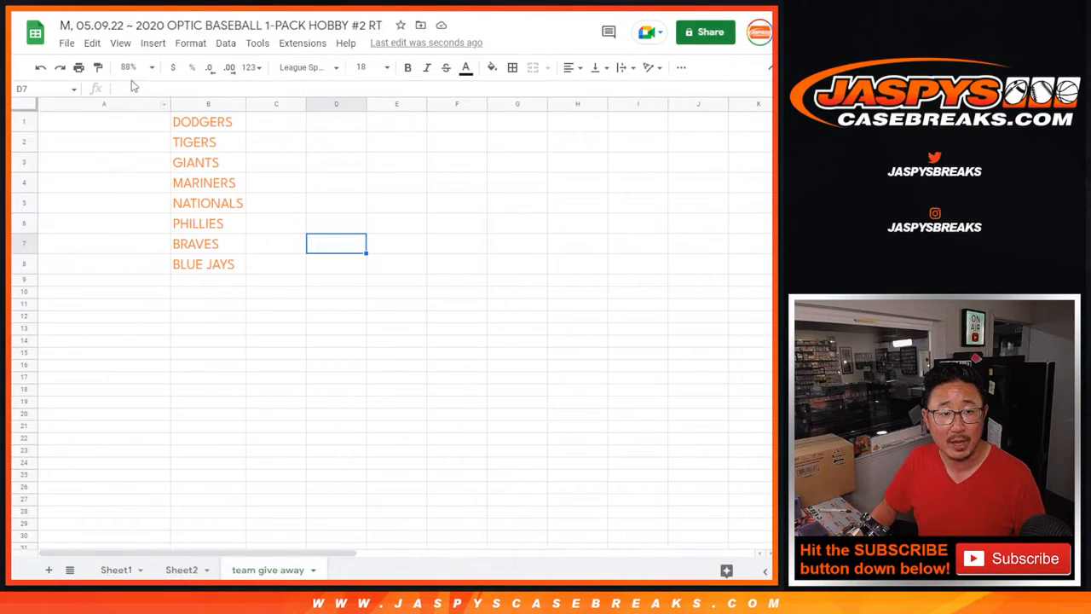
left_click(128, 68)
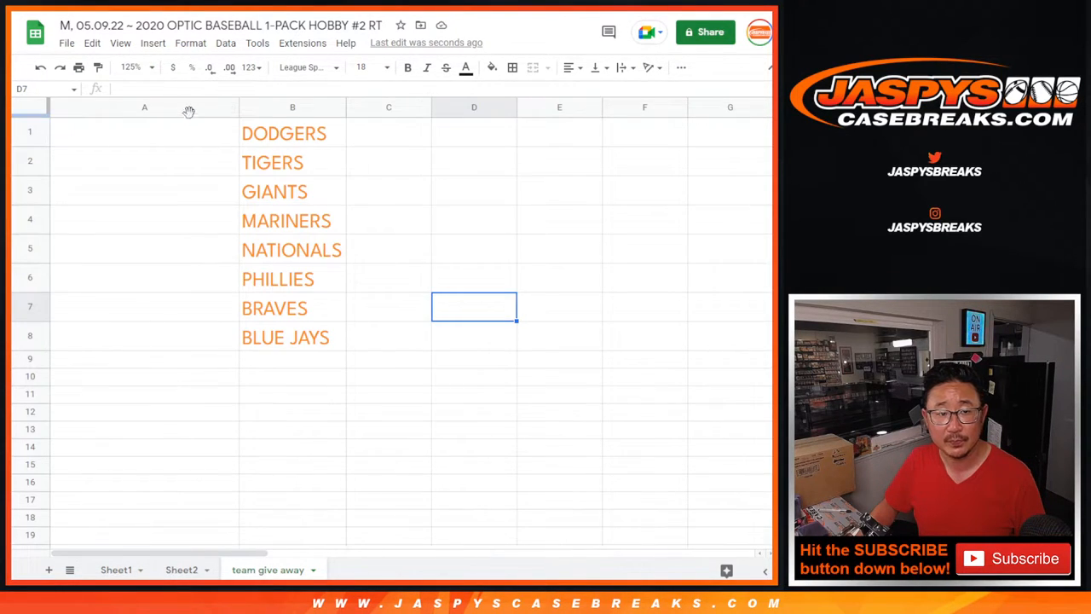
left_click(144, 106)
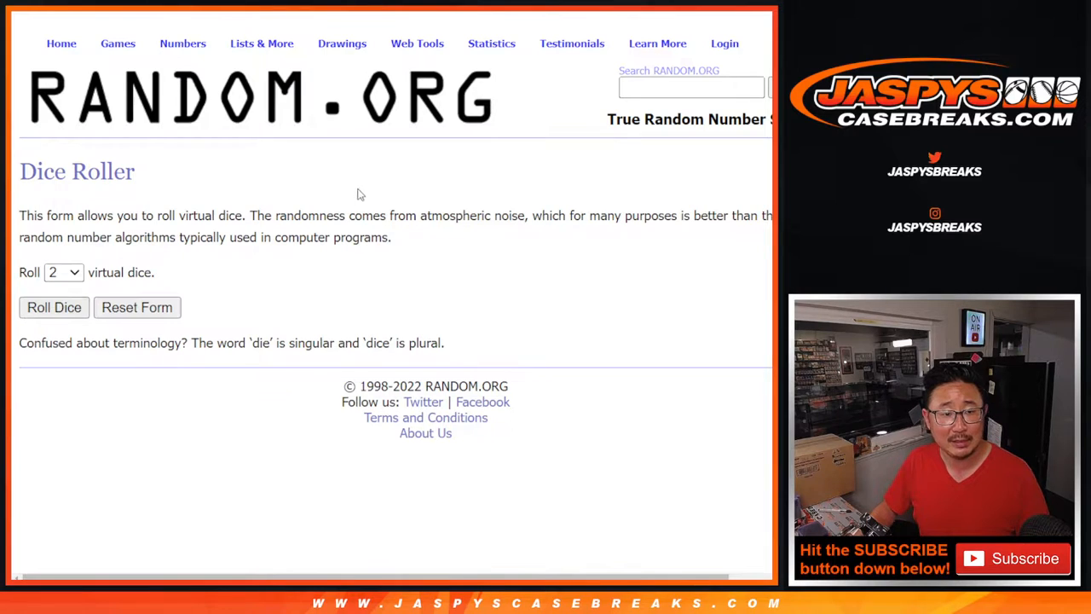
Roll the dice, shuffle the participant list to its eighth randomization, and review the final order for the giveaway teams.
left_click(54, 307)
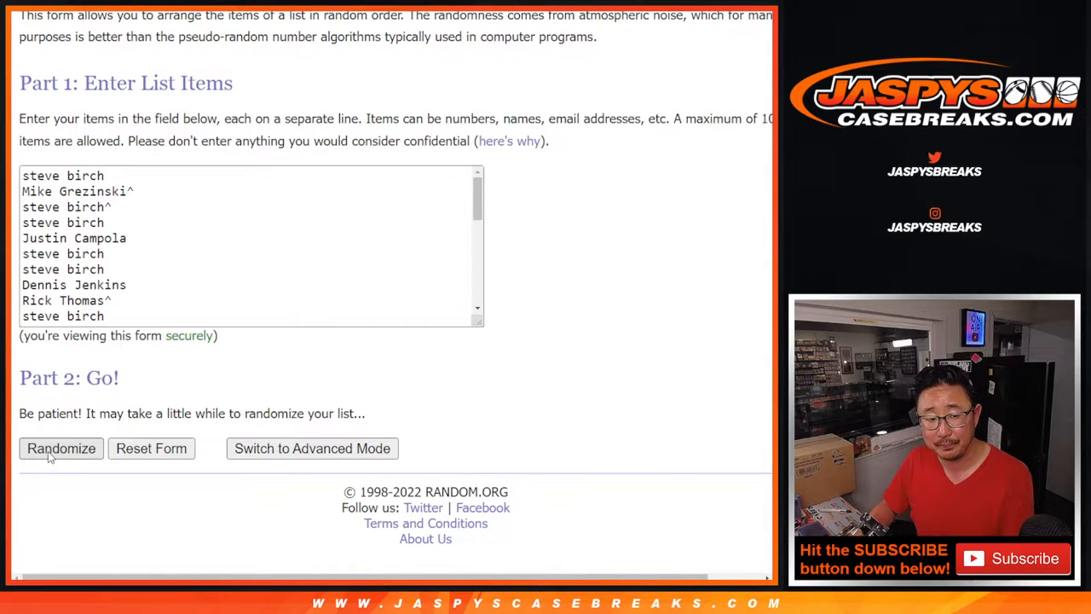
left_click(61, 448)
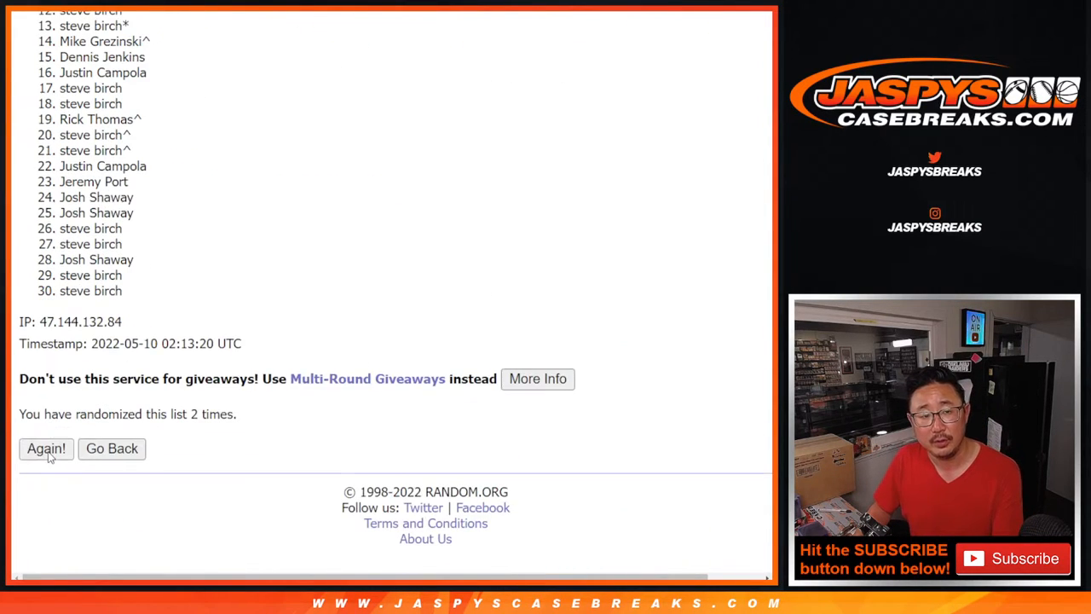
left_click(45, 448)
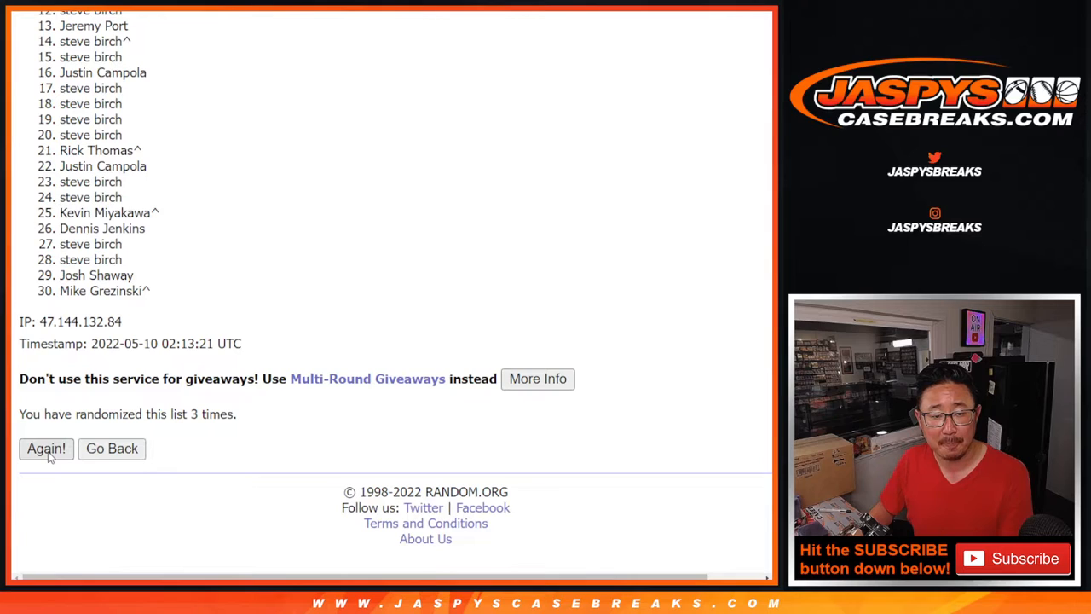
left_click(46, 448)
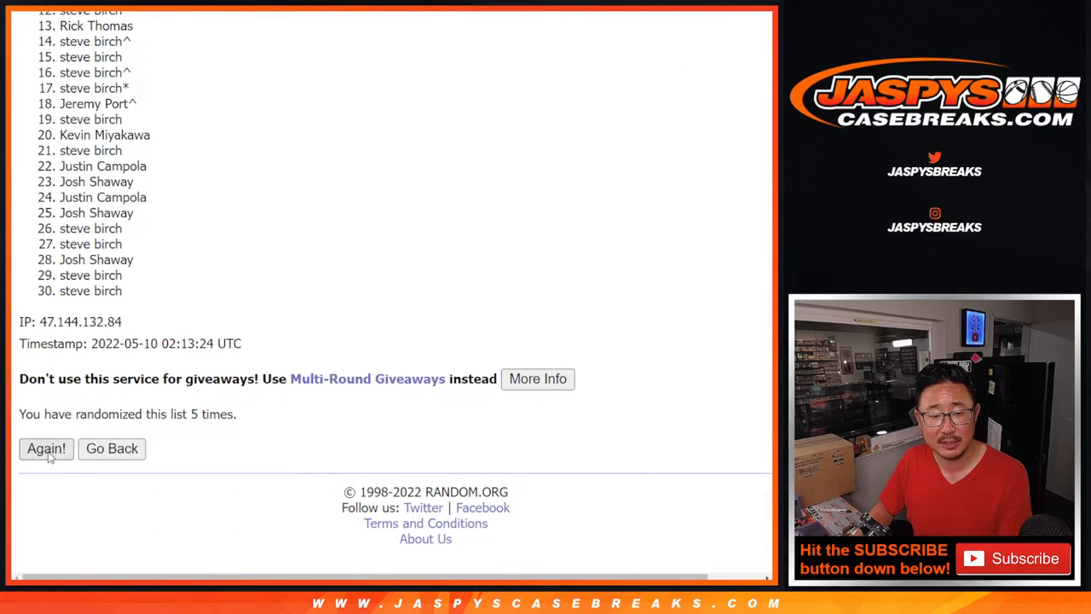
left_click(44, 449)
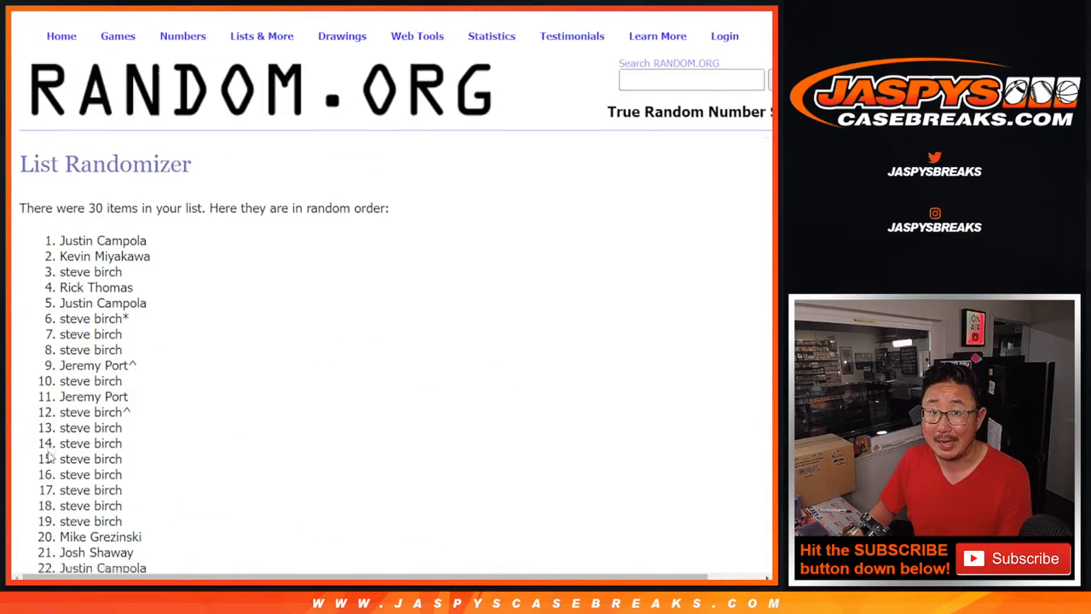
scroll("down", 3)
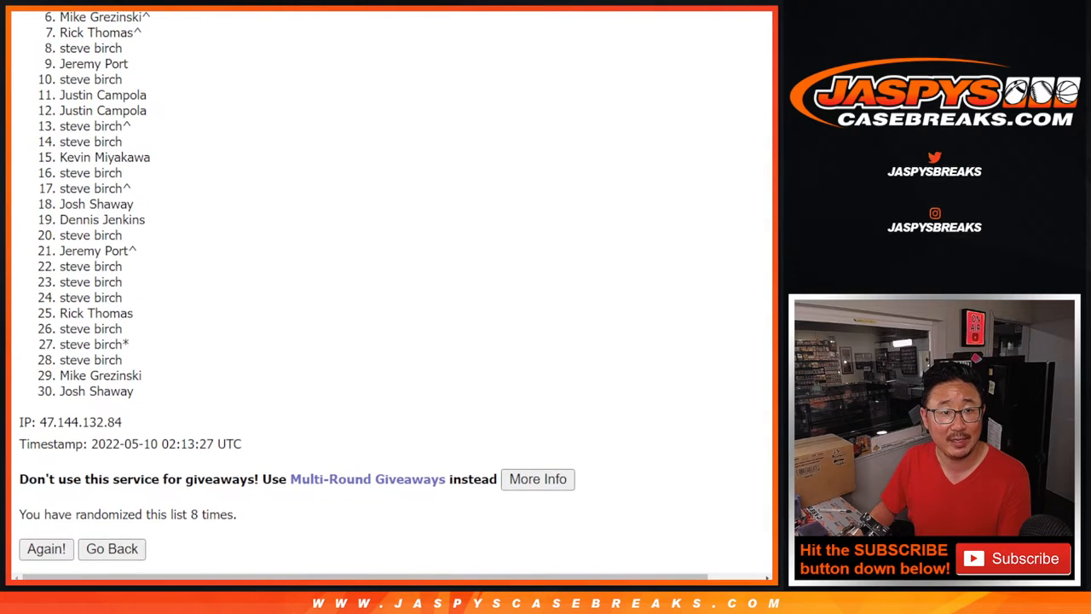
scroll("down", 3)
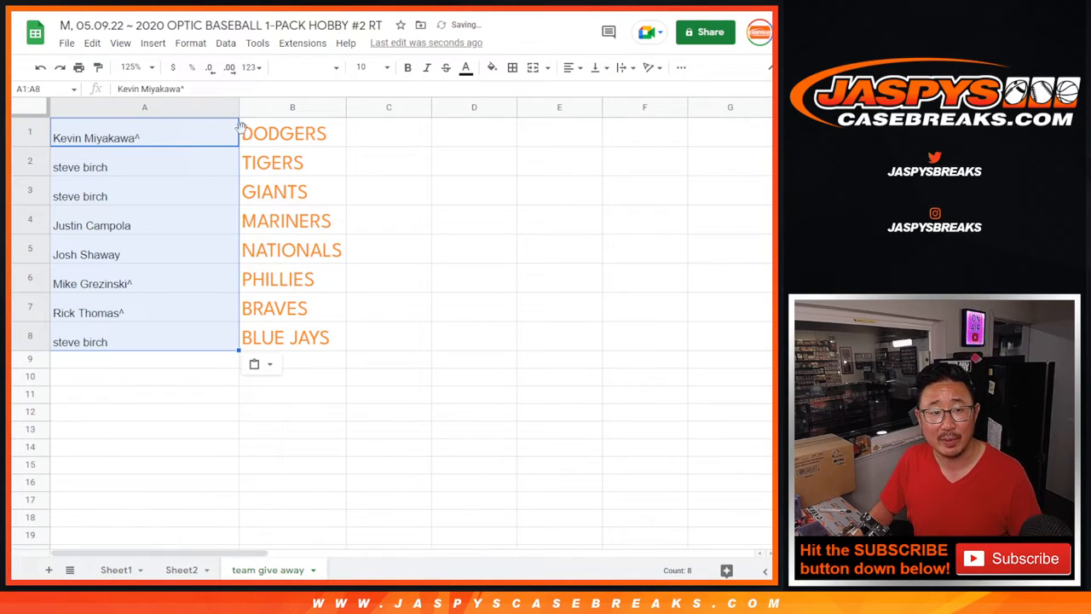
Apply the League Spartan font to the eight names, matching them to the MARINERS, BLUE JAYS and DODGERS team labels.
left_click(304, 69)
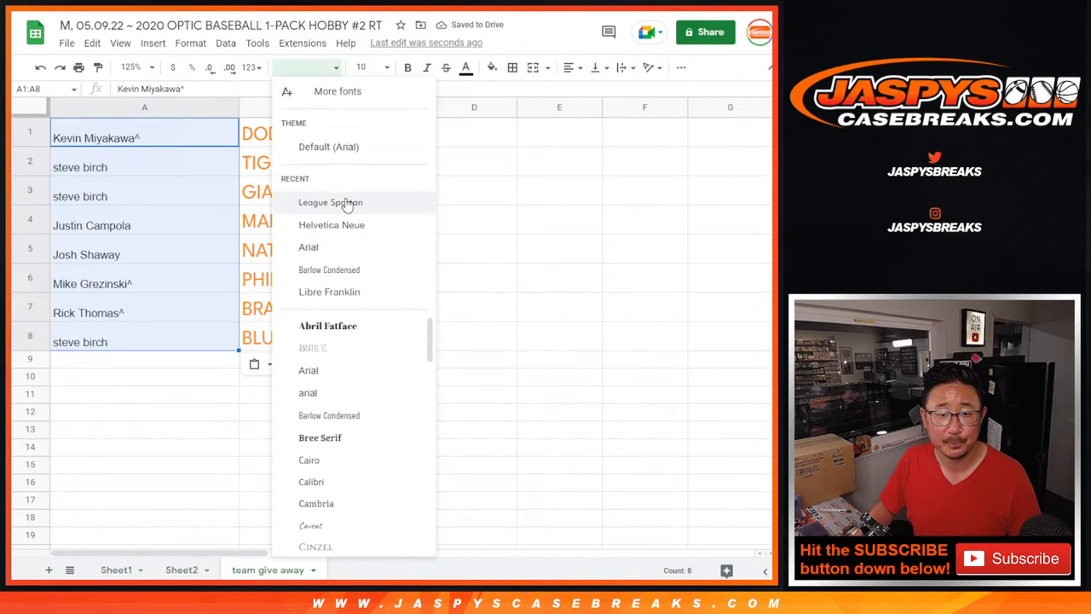
left_click(331, 202)
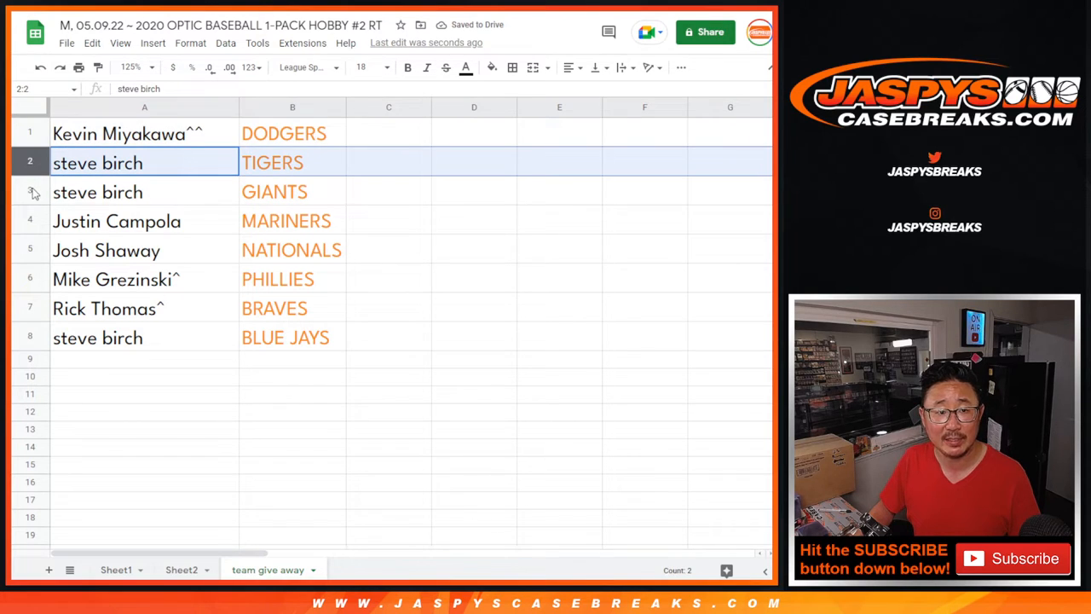
left_click(116, 222)
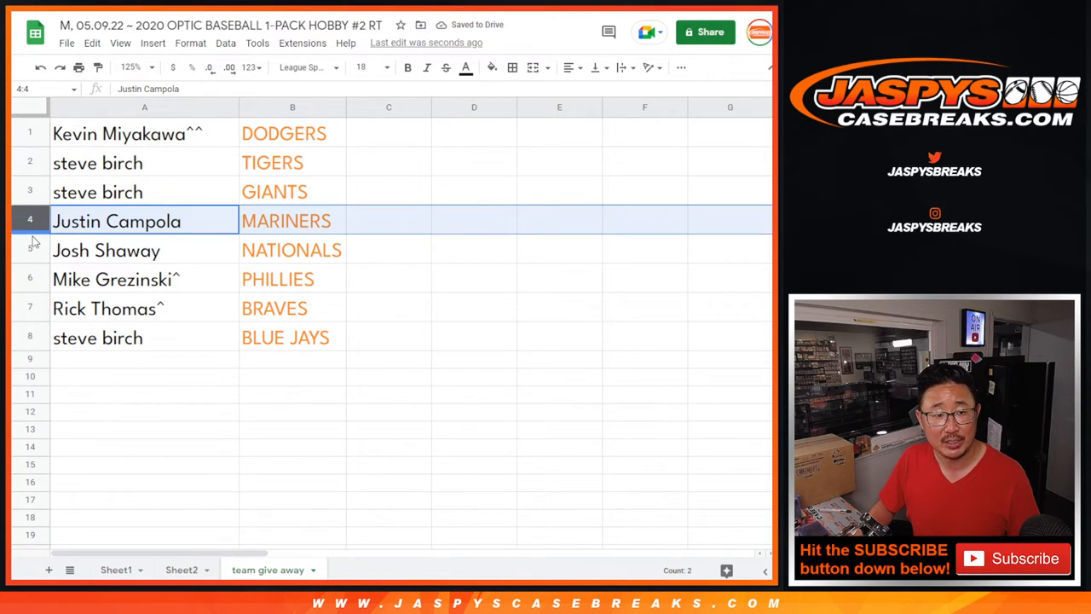
left_click(106, 307)
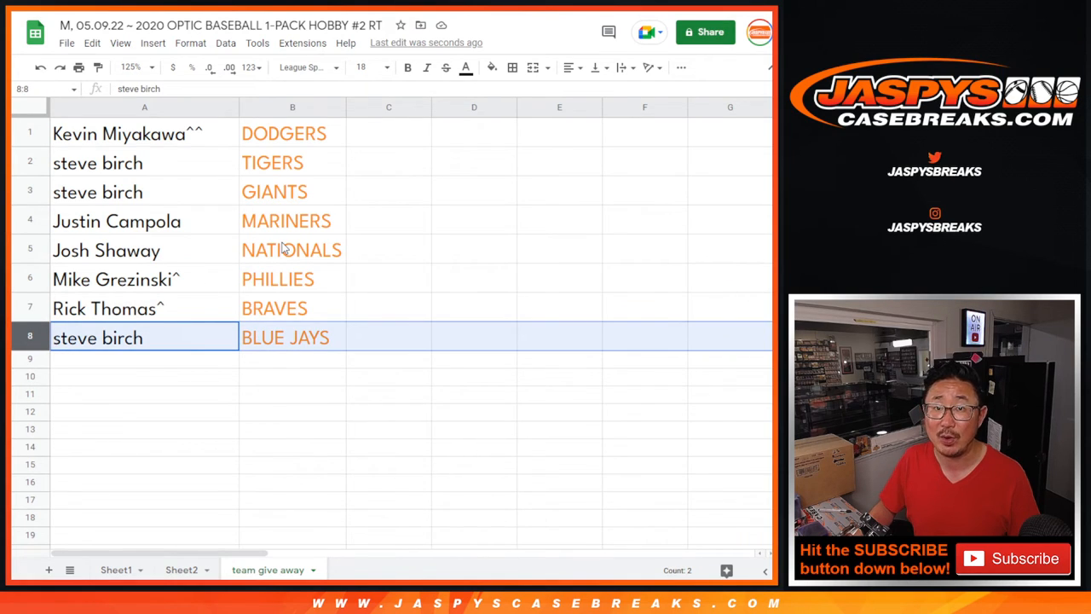
left_click(143, 133)
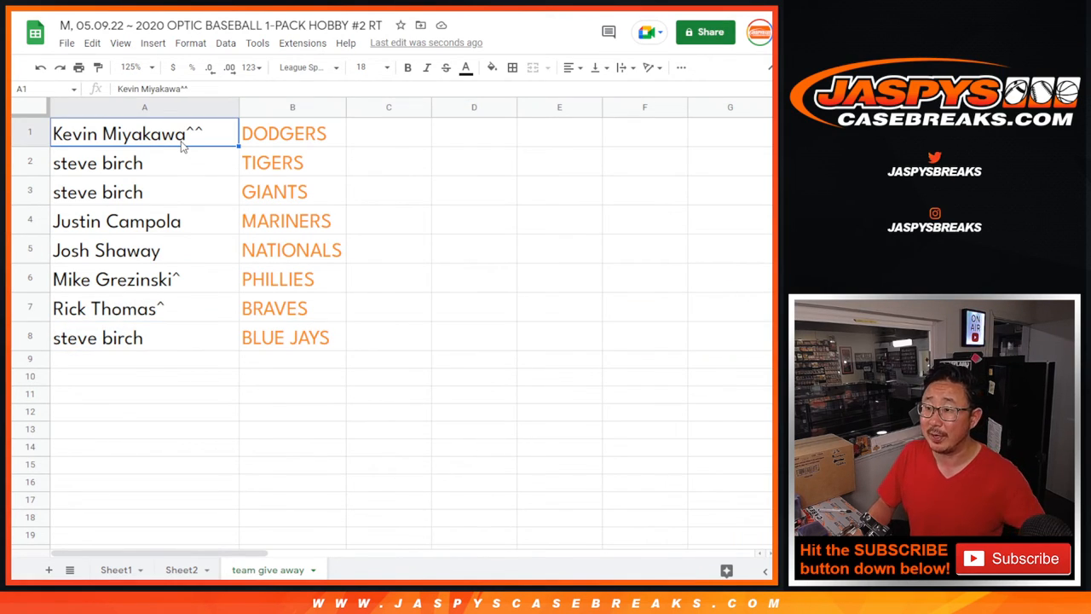